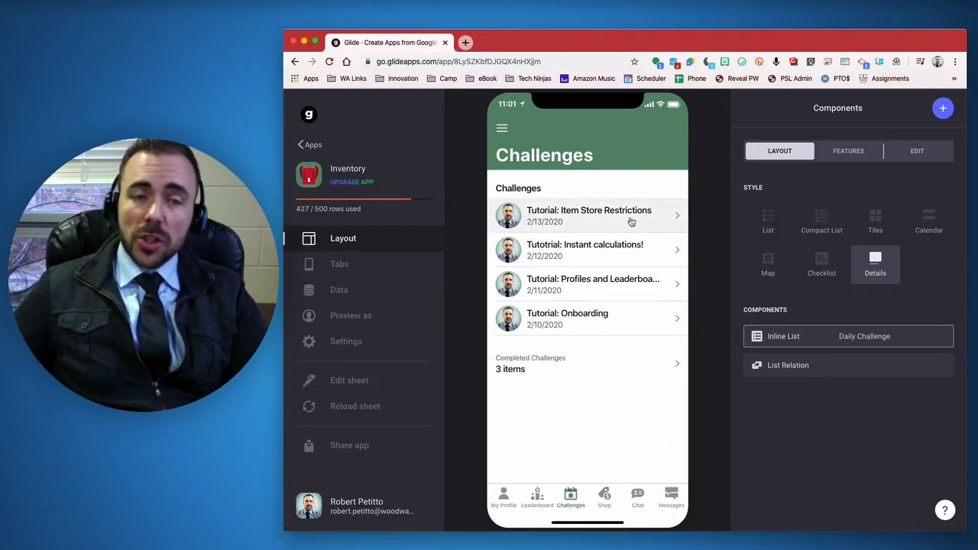
# Open the Tutorial: Item Store Restrictions challenge and its Complete this challenge form.
pyautogui.click(588, 216)
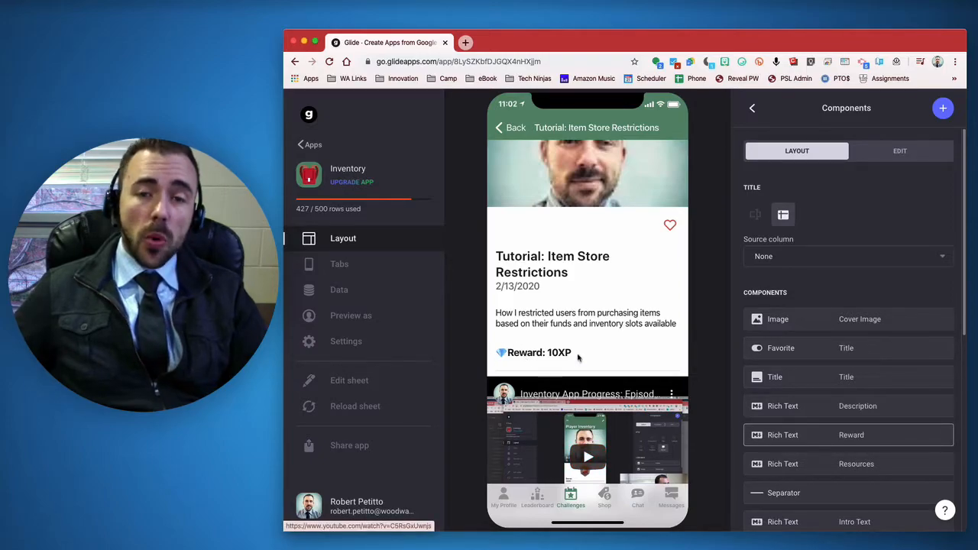
pyautogui.moveTo(617, 389)
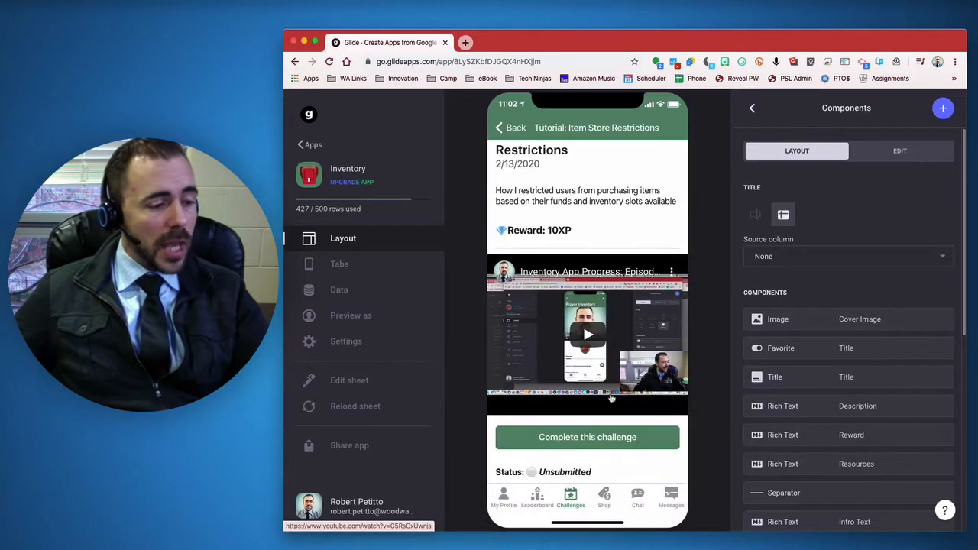
pyautogui.click(587, 437)
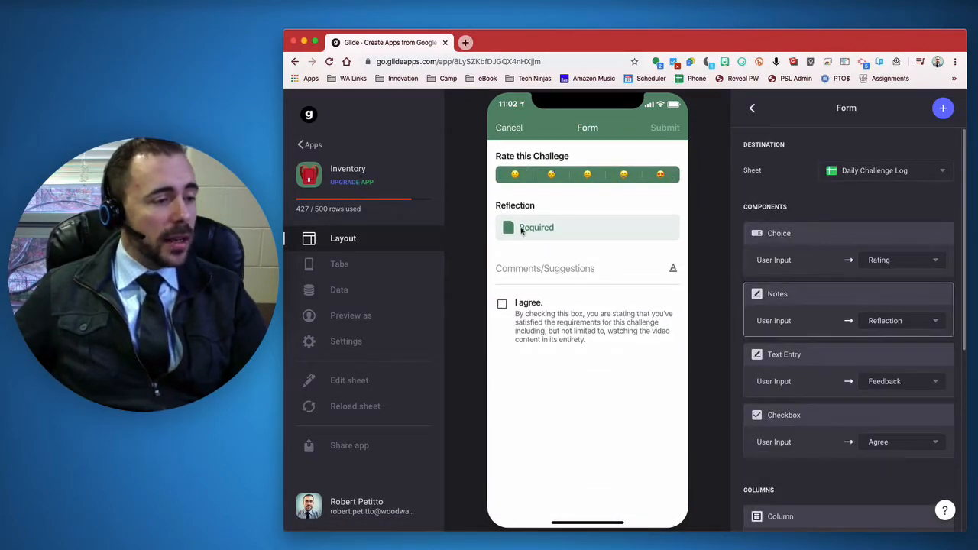
# Enter 'Reflection' as the reflection text in the completion form.
pyautogui.click(847, 415)
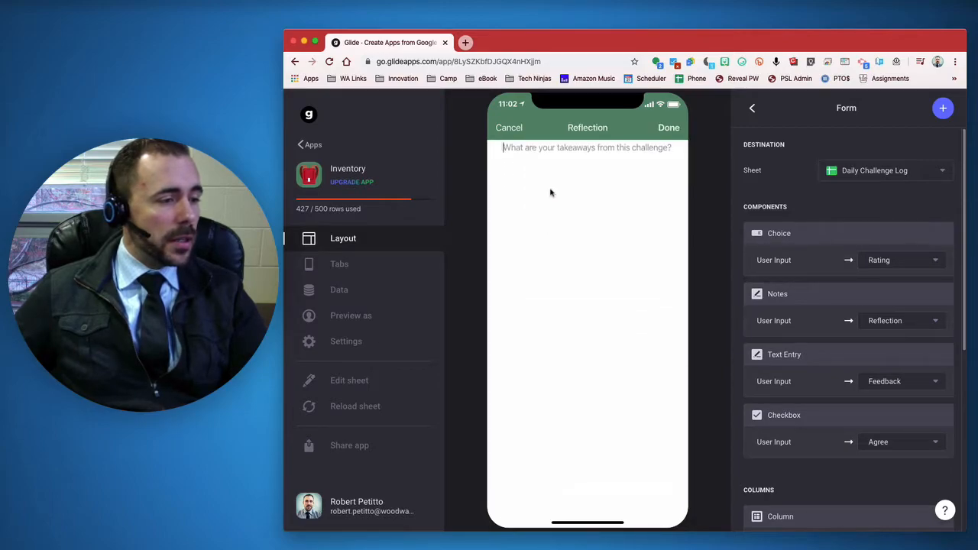
pyautogui.write('Reflection')
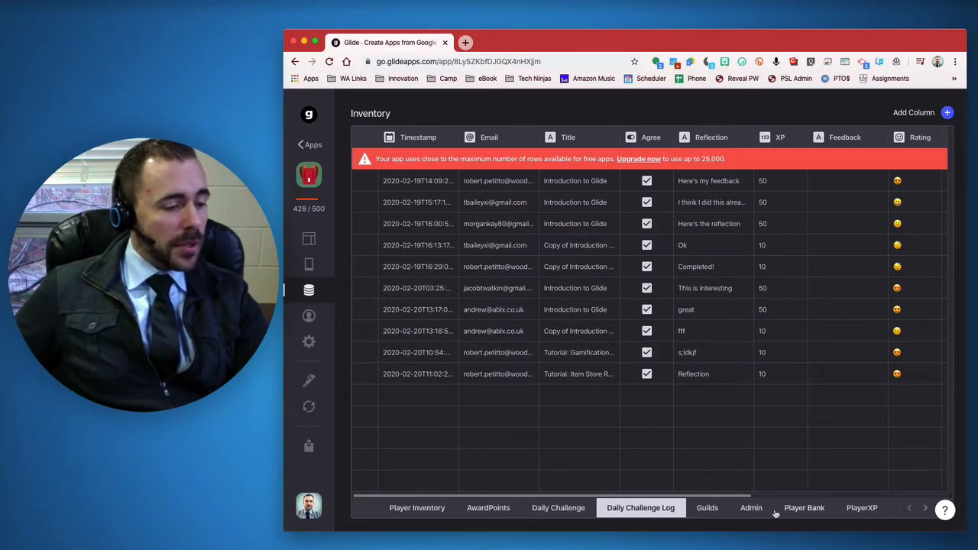
# Tick the Approved checkbox on the newest Item Store Restrictions row.
pyautogui.hscroll(3)
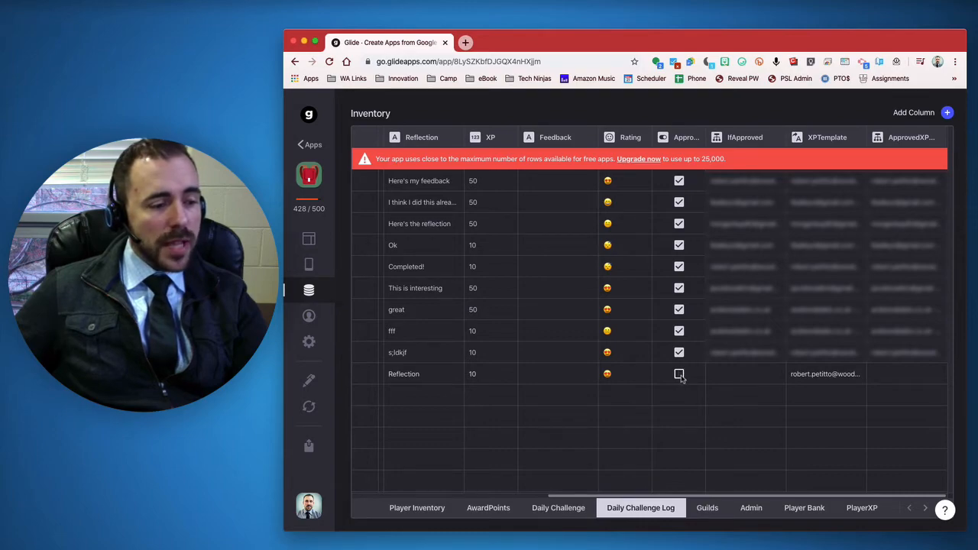
pyautogui.click(679, 374)
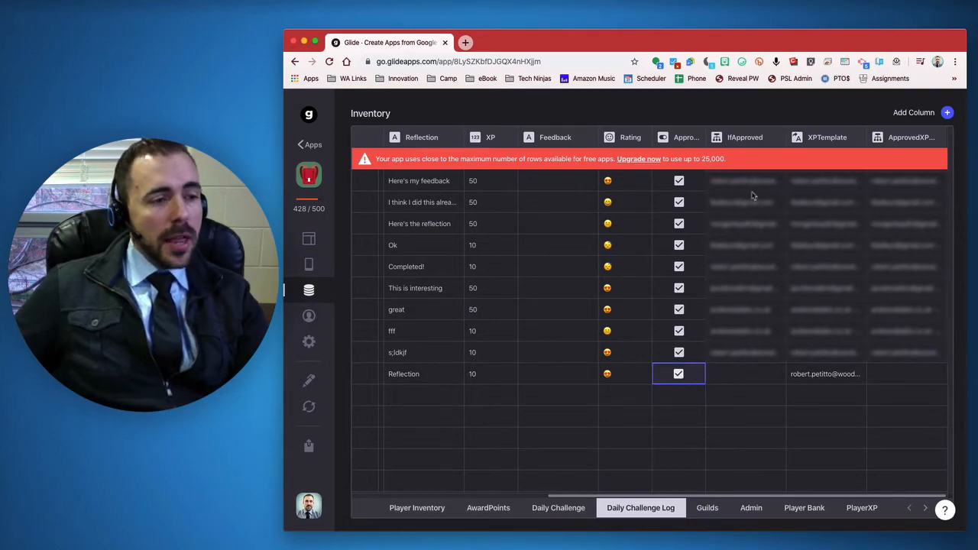
pyautogui.moveTo(912, 310)
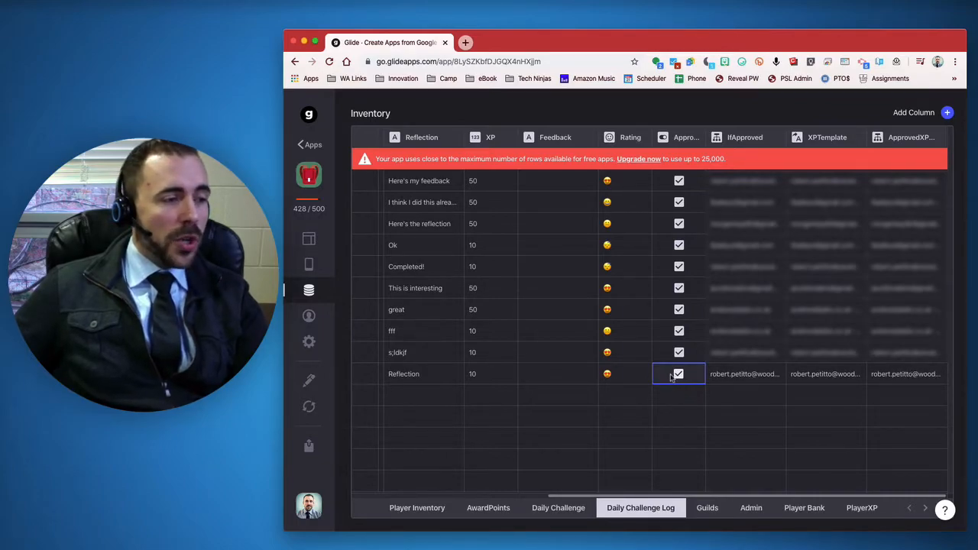
pyautogui.moveTo(433, 123)
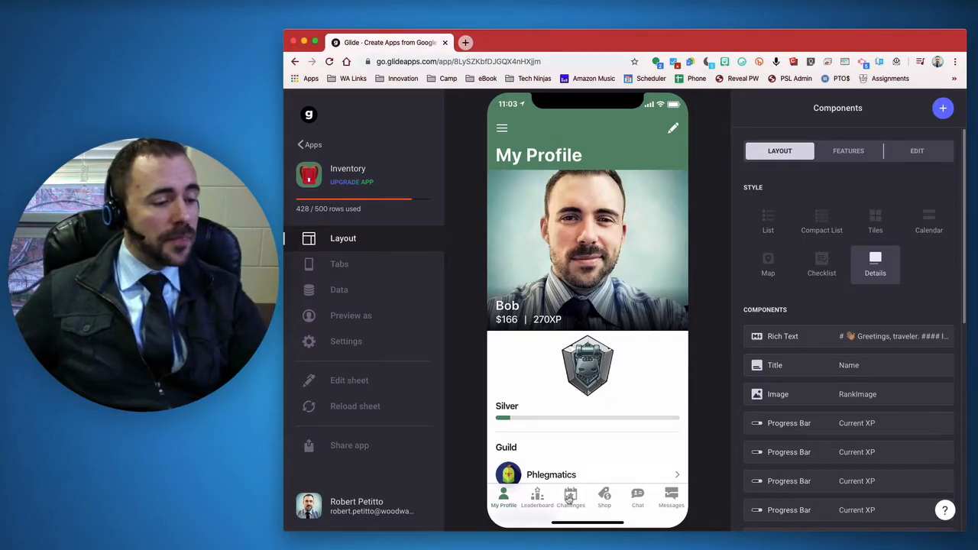
# Switch the app preview to the Challenges tab.
pyautogui.click(570, 499)
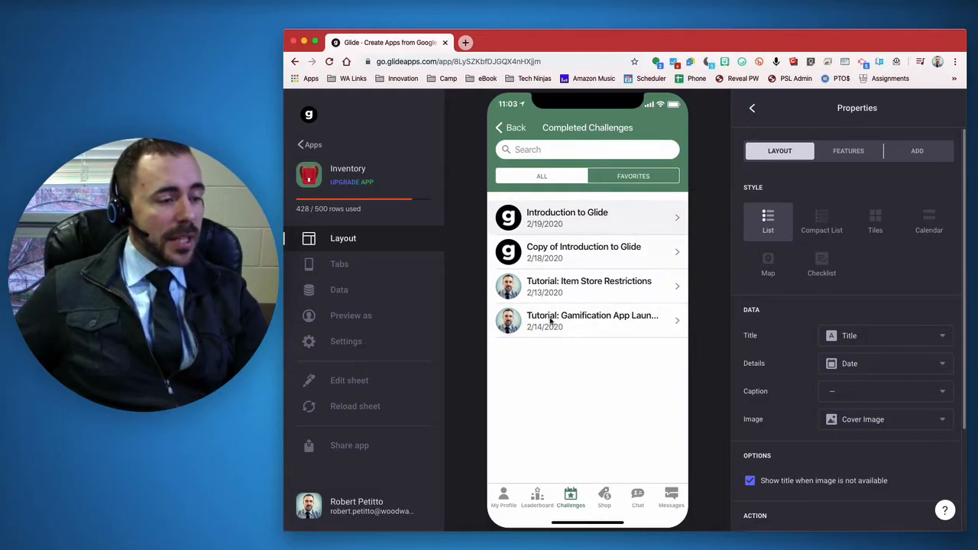
pyautogui.moveTo(577, 280)
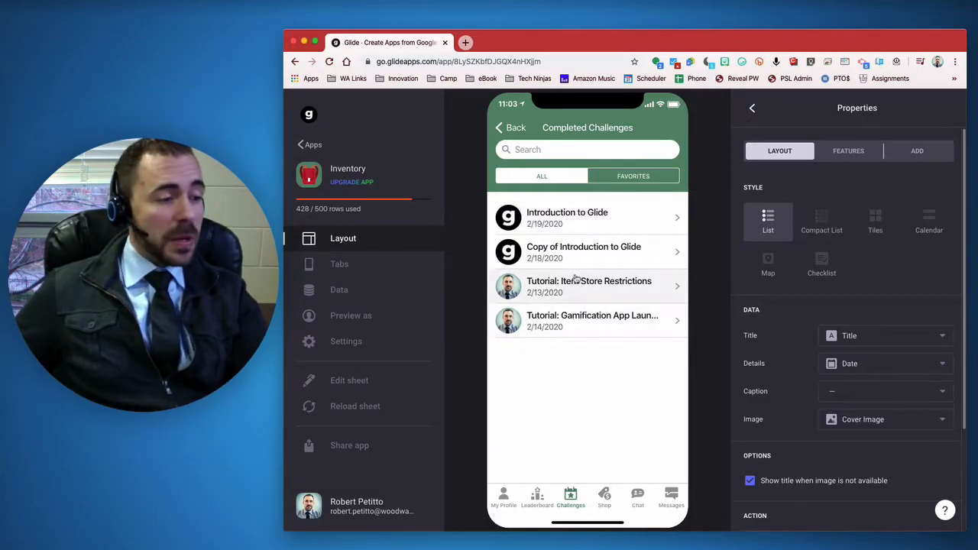
# Review the Completed Challenges list and go back to the main Challenges screen.
pyautogui.click(584, 252)
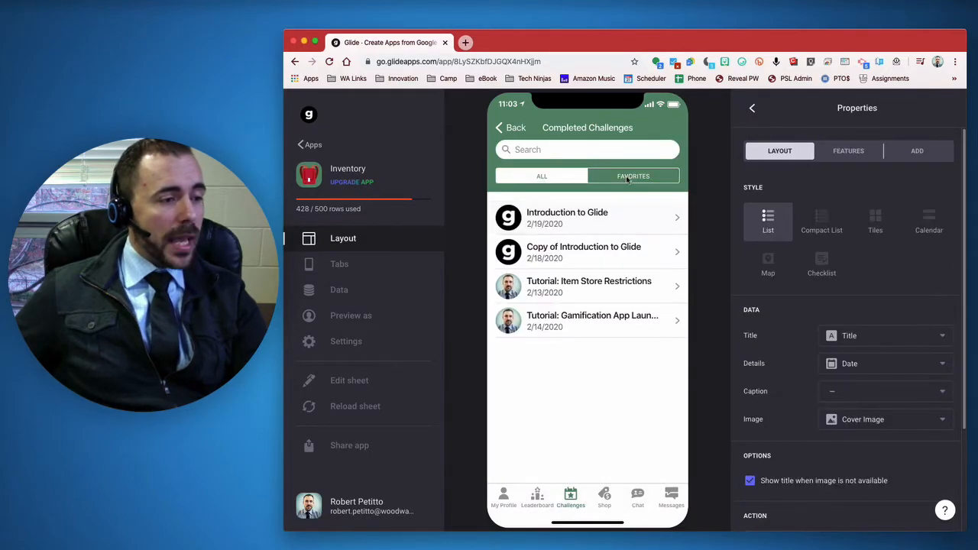
pyautogui.click(542, 176)
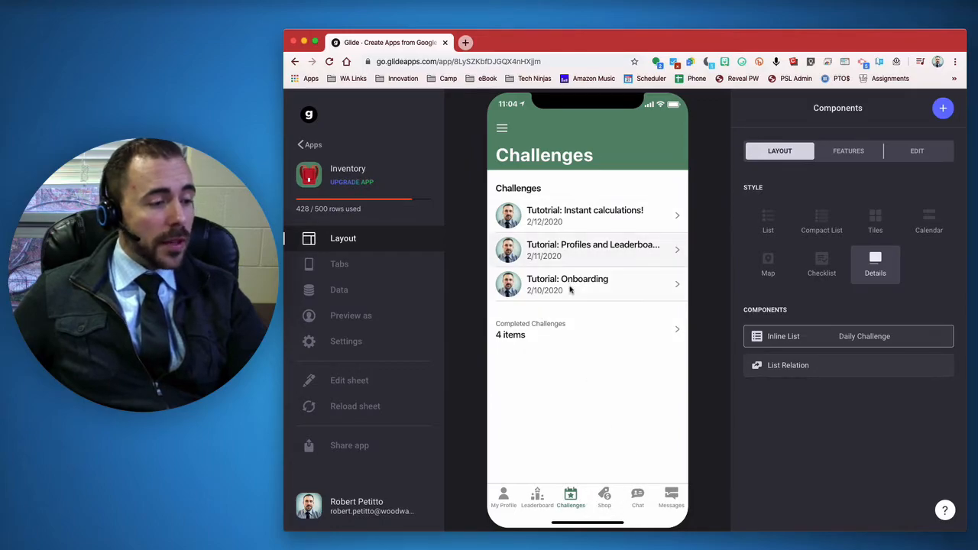
# Open Tutorial: Onboarding and its Complete this challenge form.
pyautogui.click(589, 285)
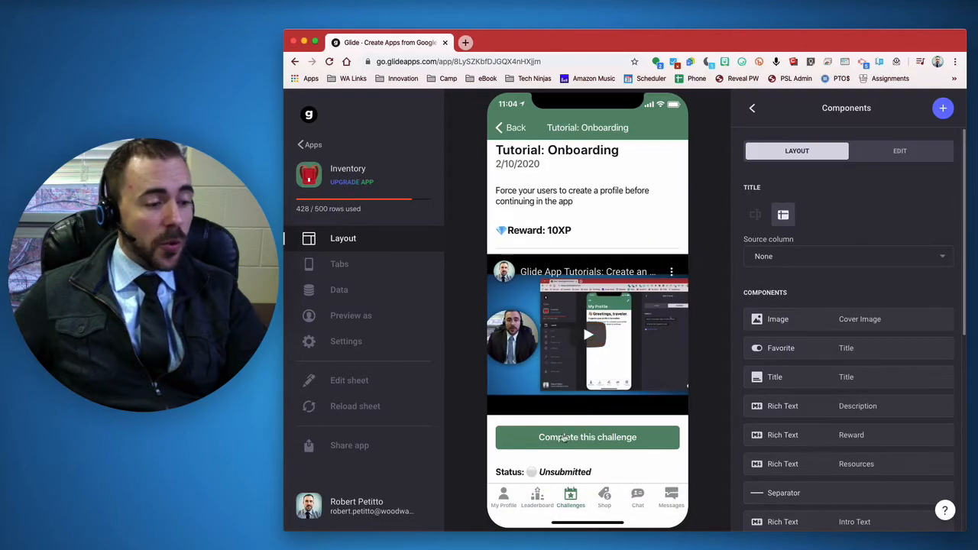
pyautogui.click(587, 437)
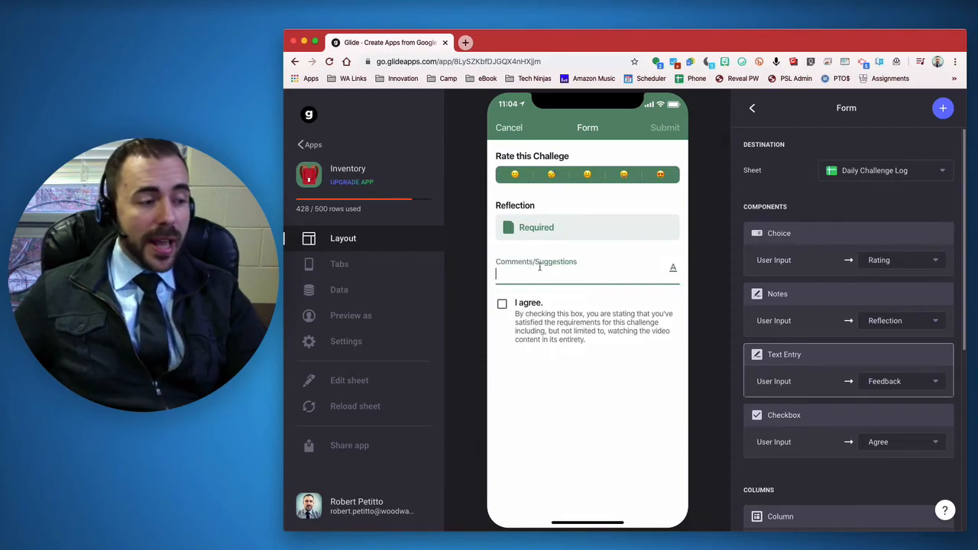
pyautogui.moveTo(603, 271)
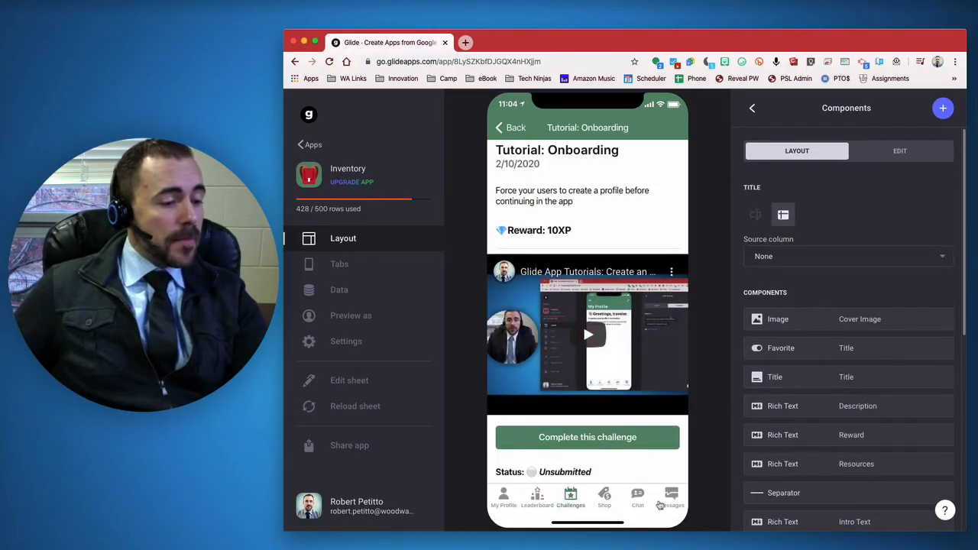
pyautogui.moveTo(617, 482)
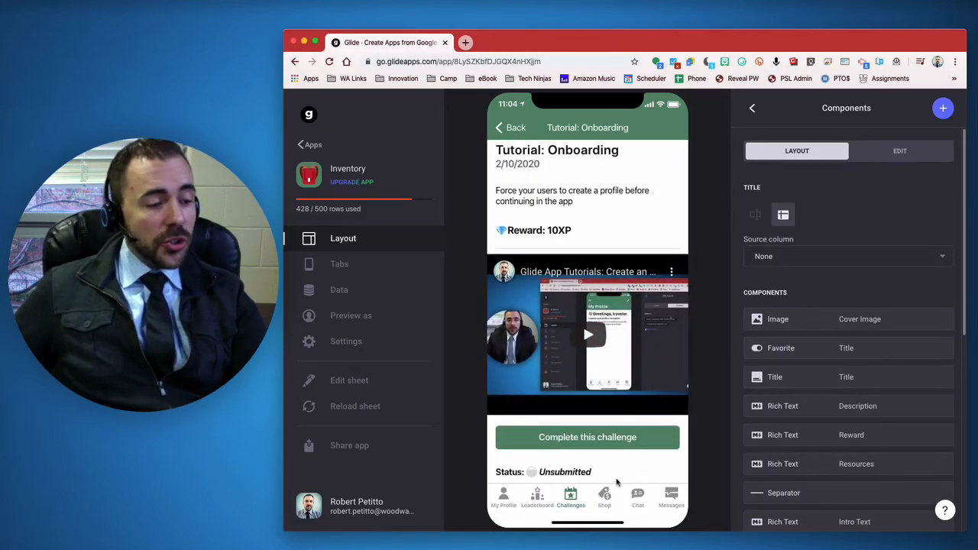